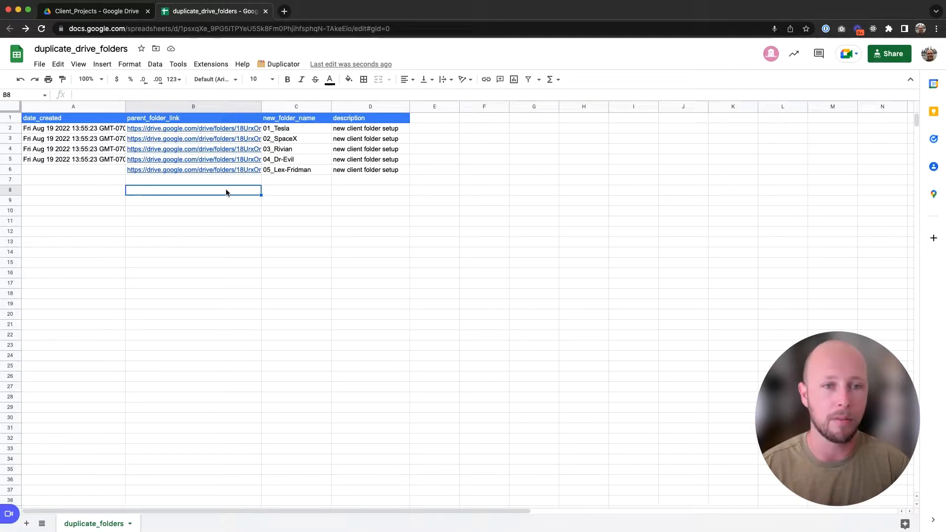
- Check the _NEW_CLIENT_TEMPLATE folder in Drive's Client_Projects, then return to the sheet
click(192, 180)
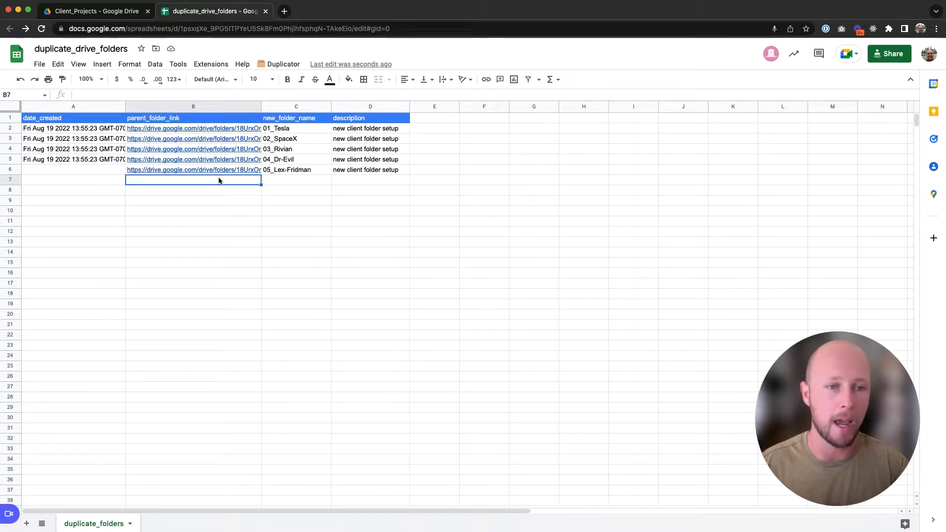
mouse_move(265, 149)
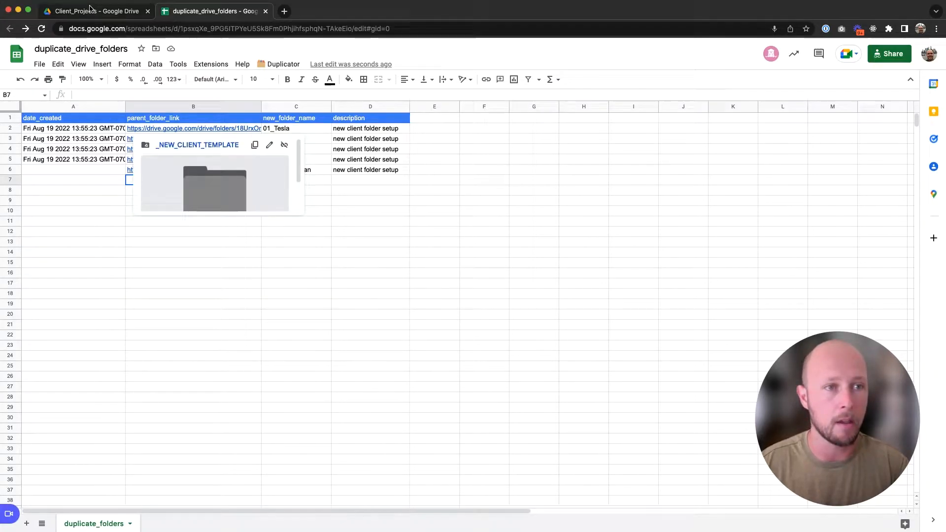
click(79, 11)
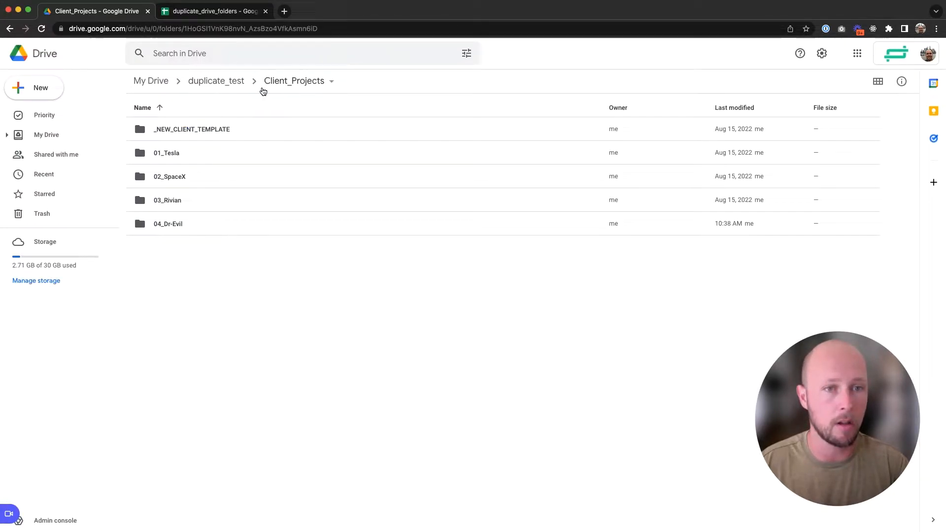
click(191, 129)
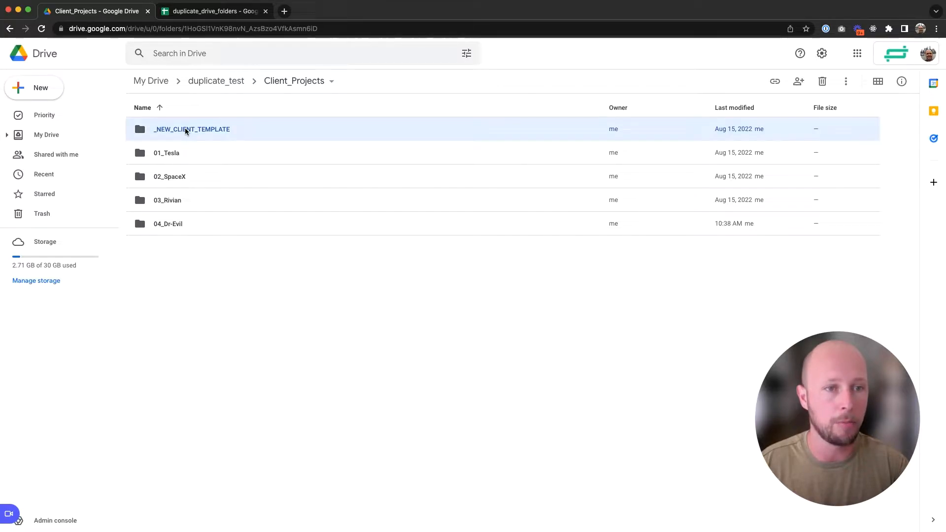
click(211, 11)
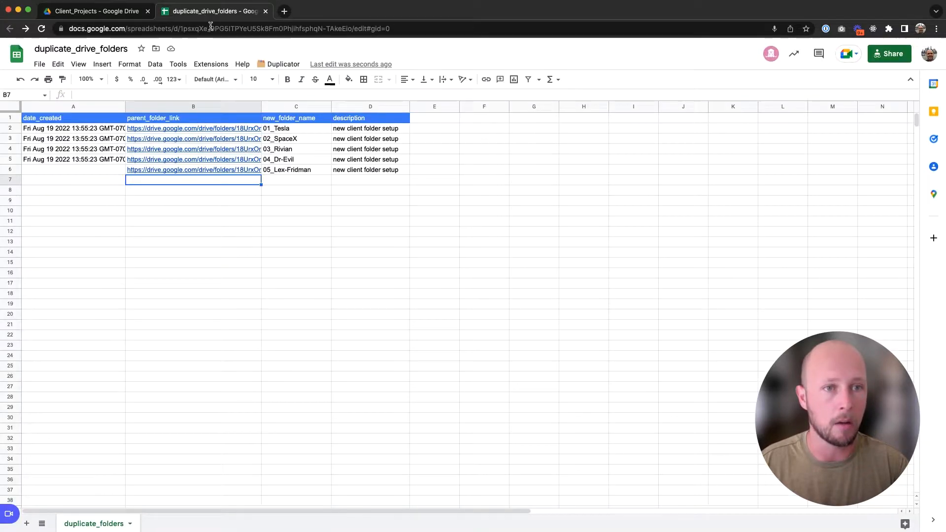
- Select the 05_Lex-Fridman row and open the Duplicator menu
click(73, 169)
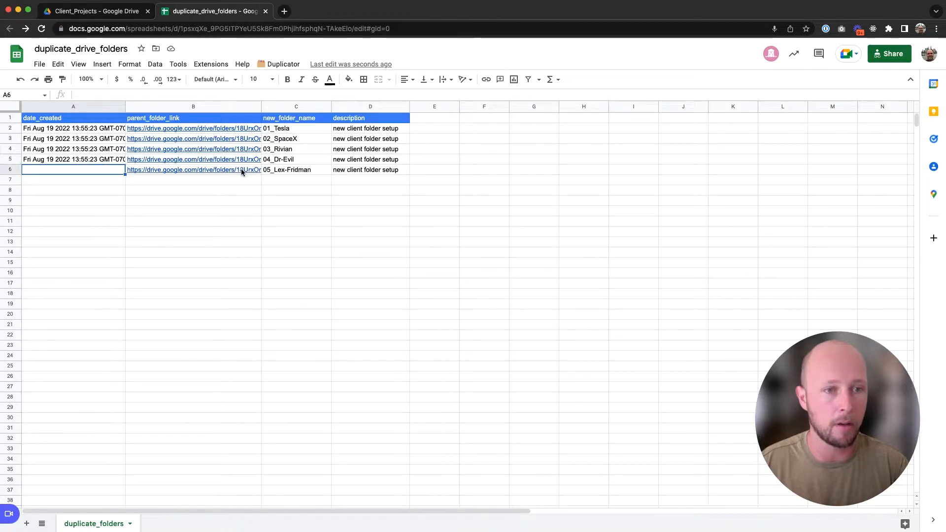
click(295, 169)
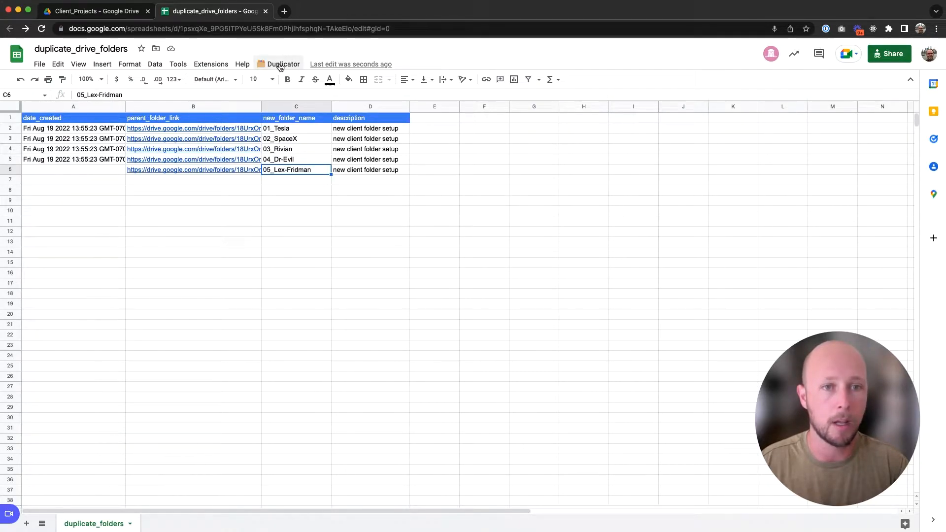
click(282, 64)
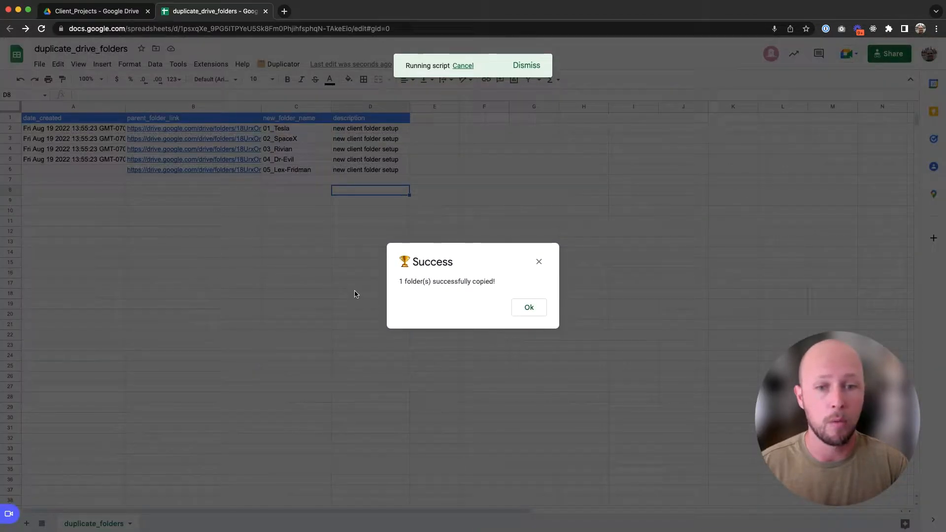
mouse_move(534, 311)
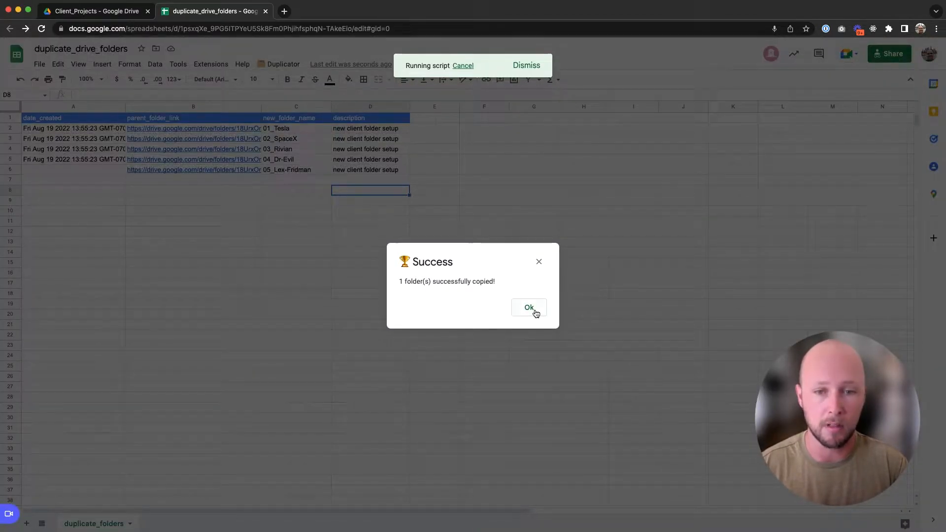
- Confirm 05_Lex-Fridman appears in Client_Projects, then check row 6's new date stamp
click(94, 11)
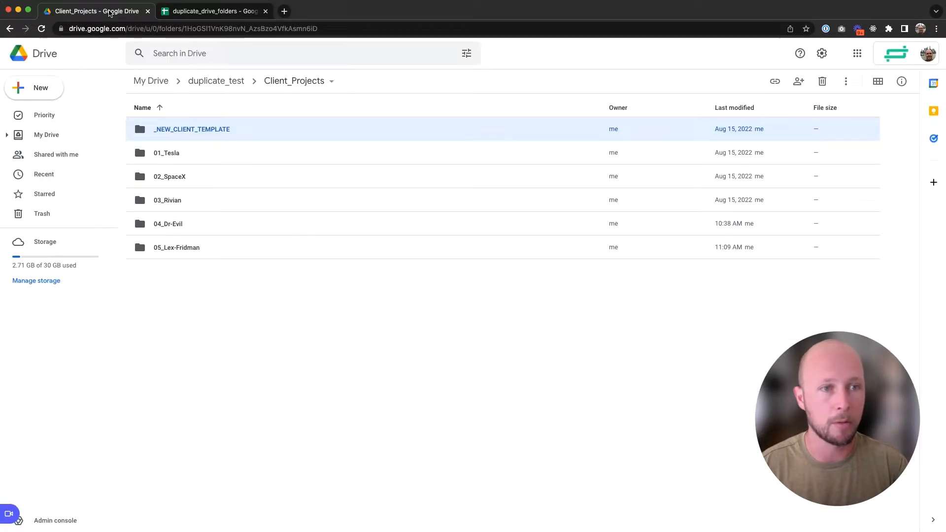
click(177, 248)
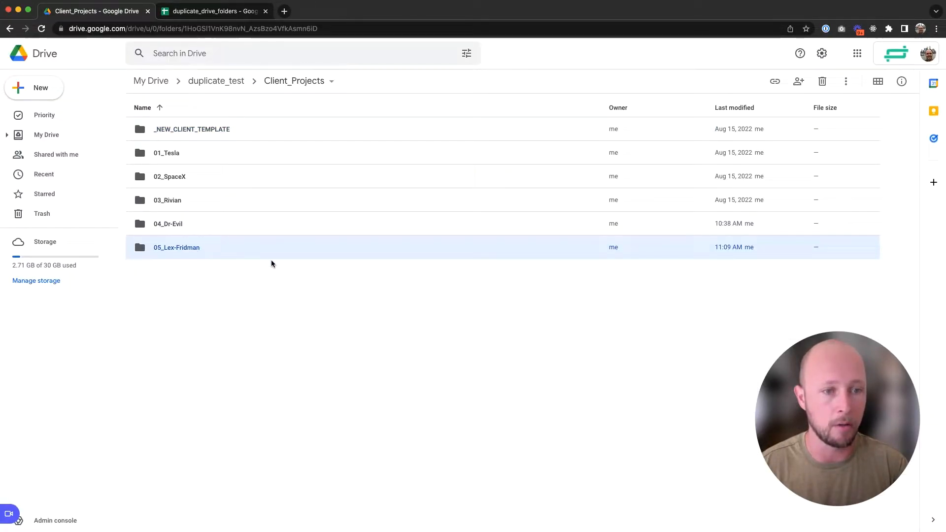
click(212, 10)
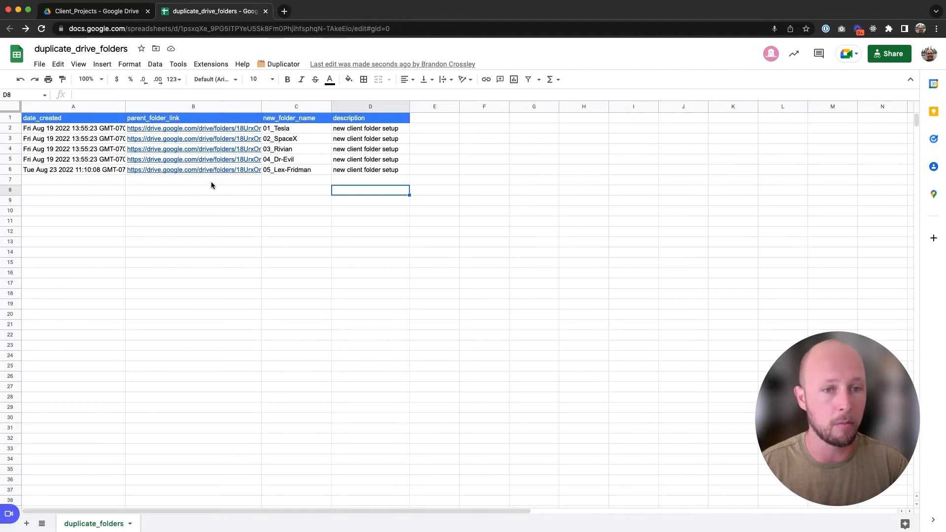
click(73, 170)
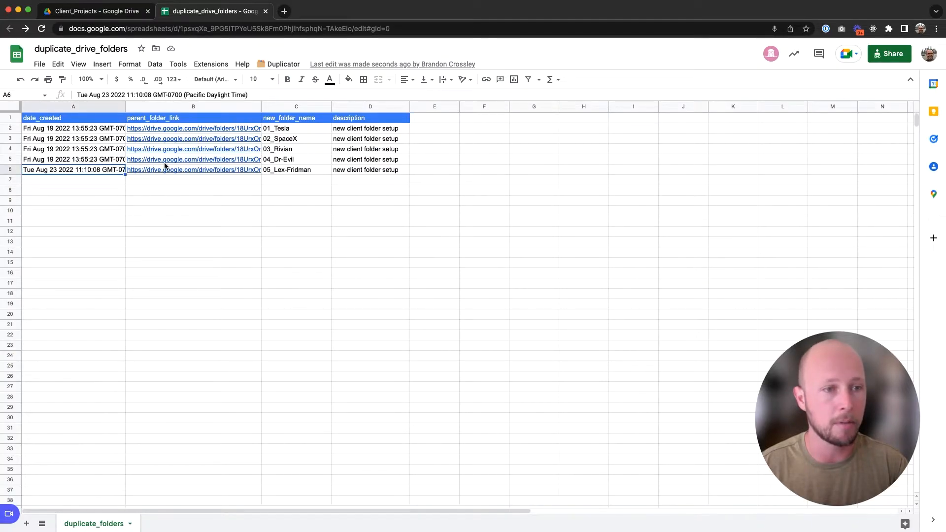
mouse_move(160, 186)
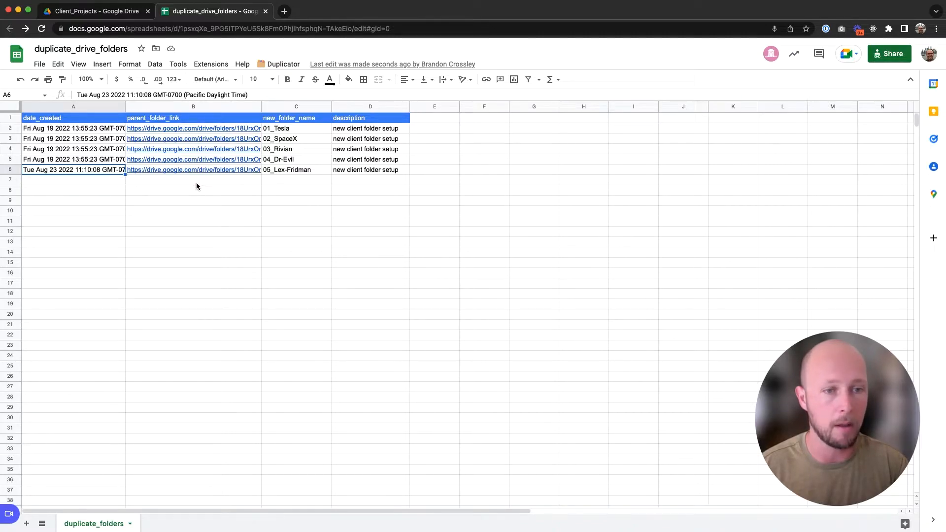
click(193, 180)
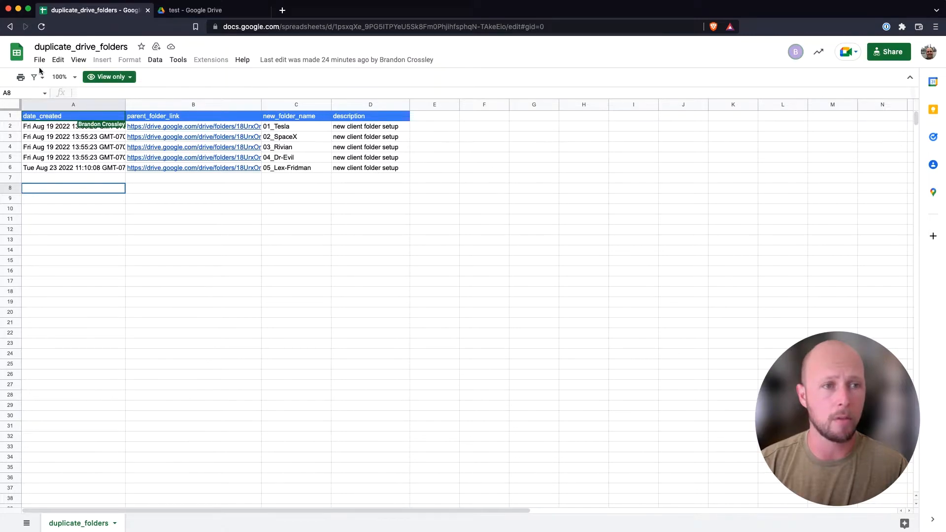
- Use File > Make a copy on the view-only duplicate_drive_folders sheet
click(40, 60)
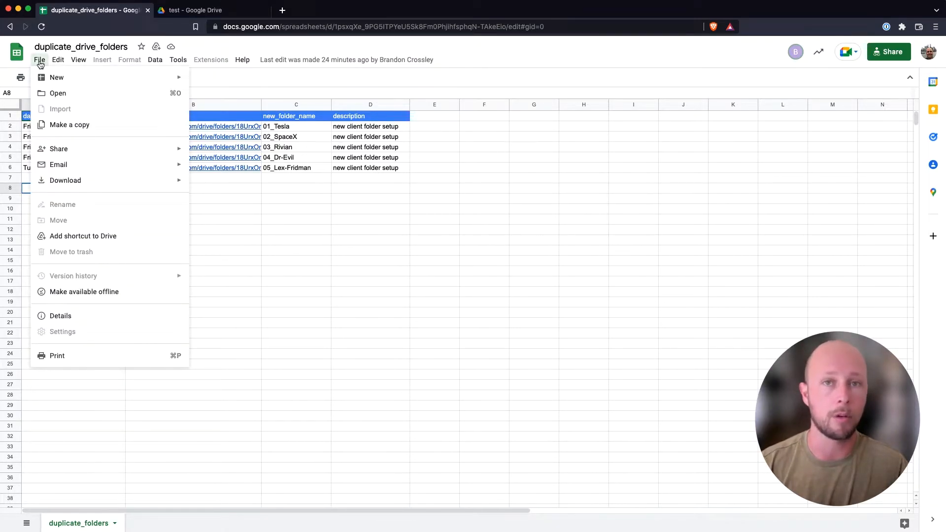
mouse_move(69, 132)
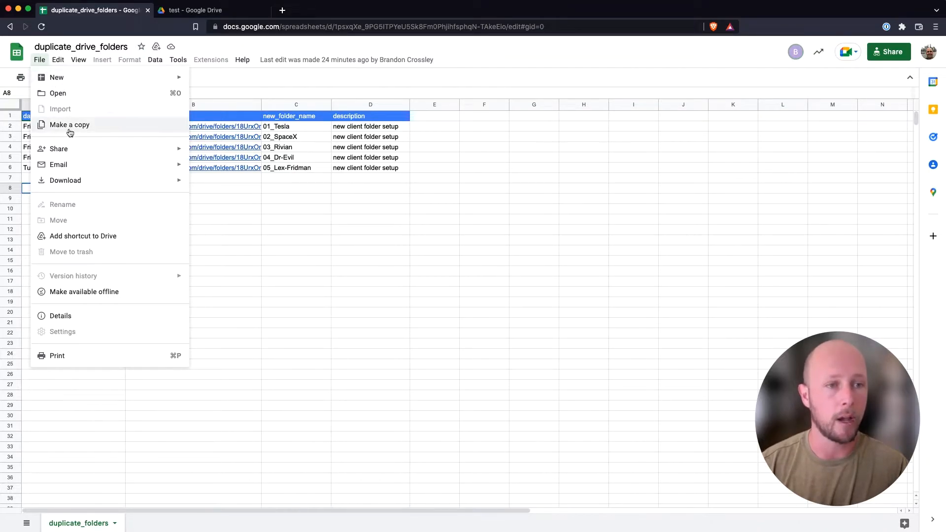
click(70, 124)
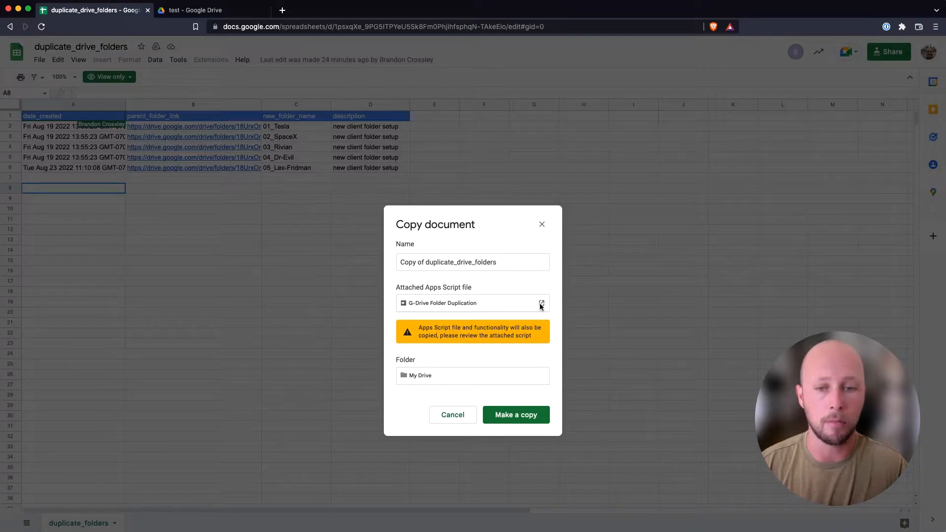
click(541, 303)
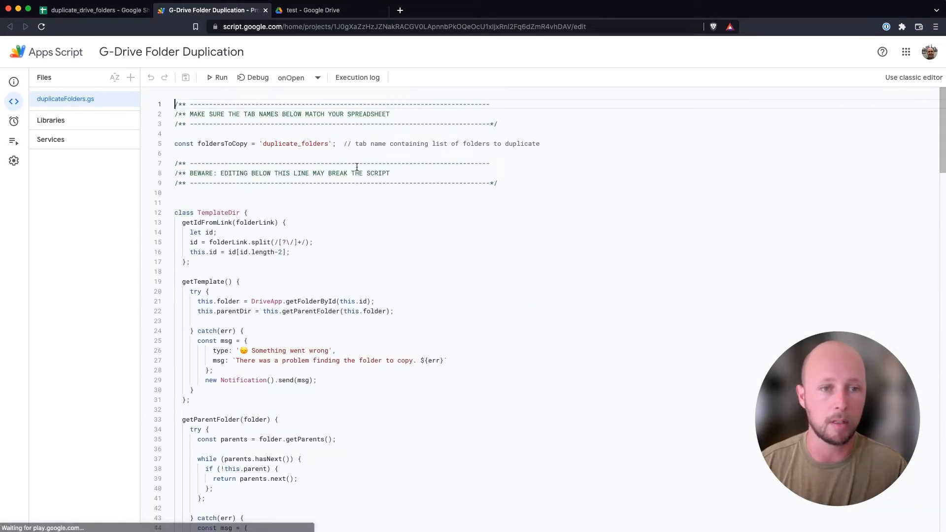
scroll(down, 3)
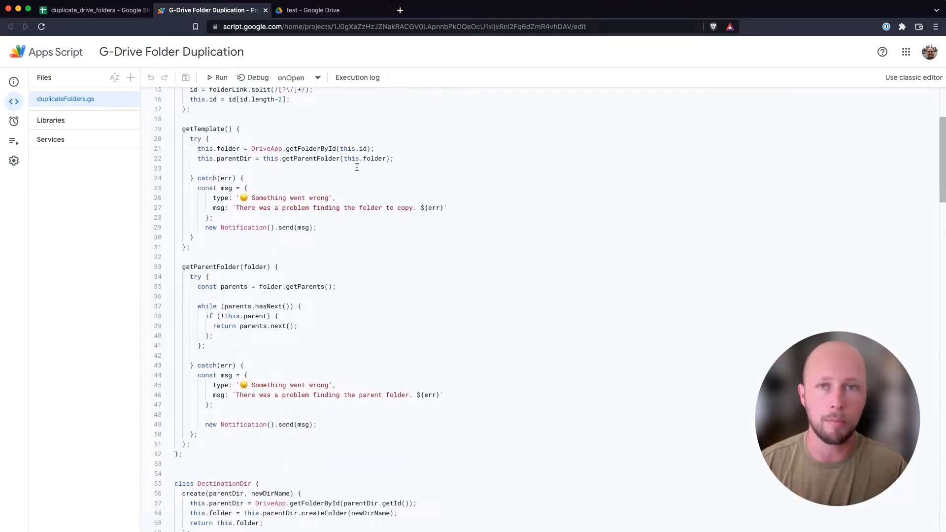
scroll(down, 3)
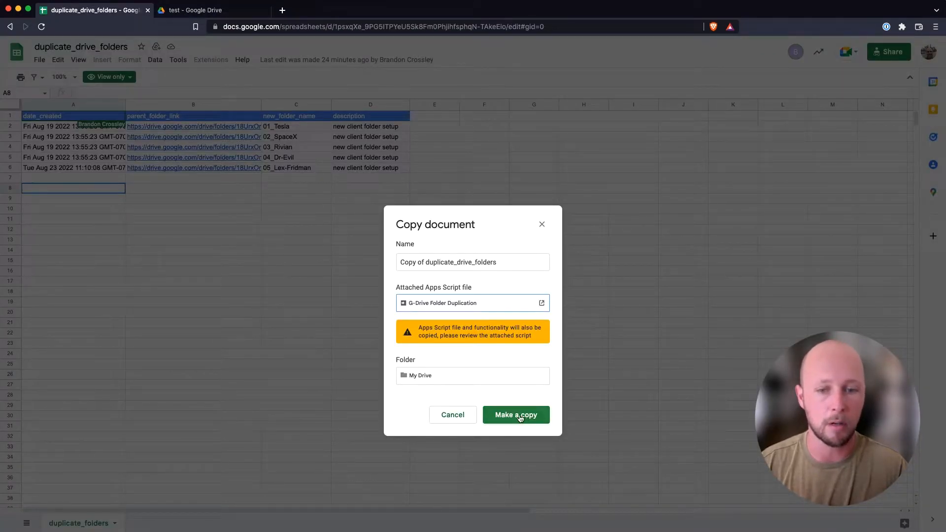
- Create the copy, then reopen 'Copy of duplicate_drive_folders' from Sheets home
click(515, 415)
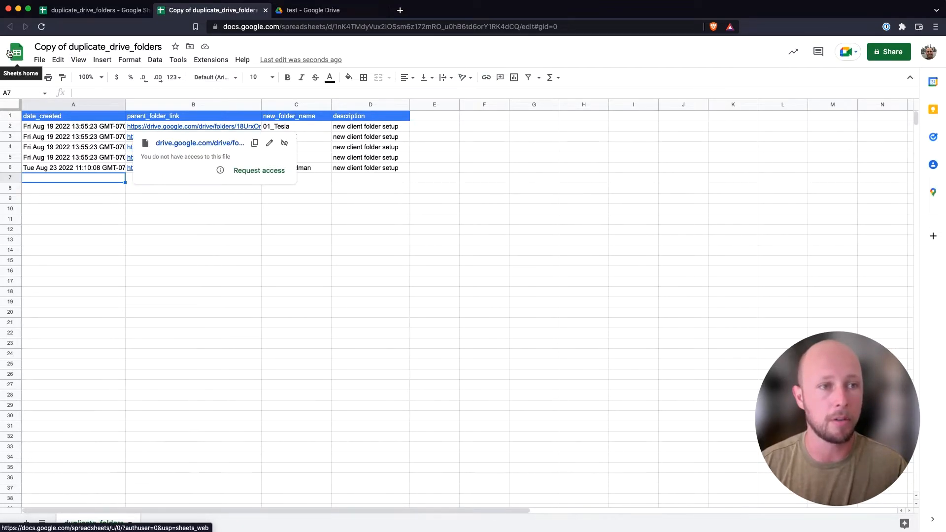
click(22, 47)
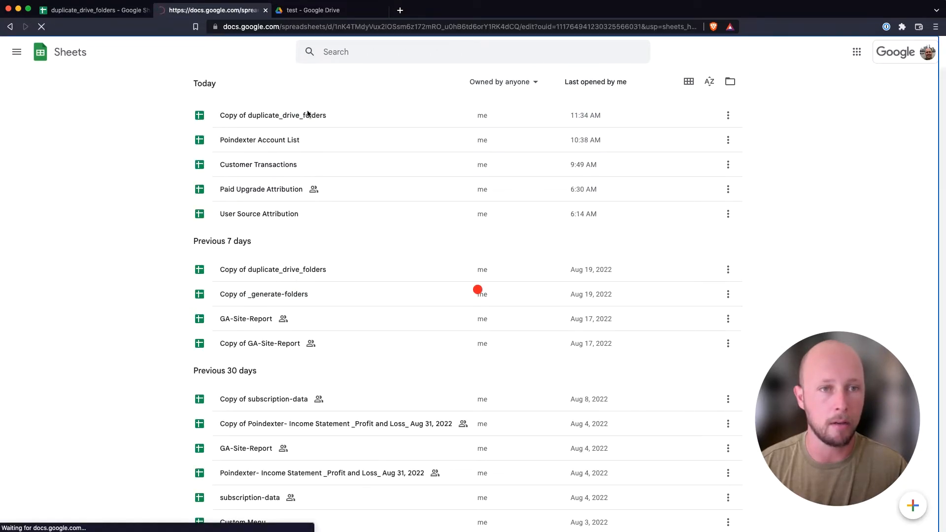
click(272, 115)
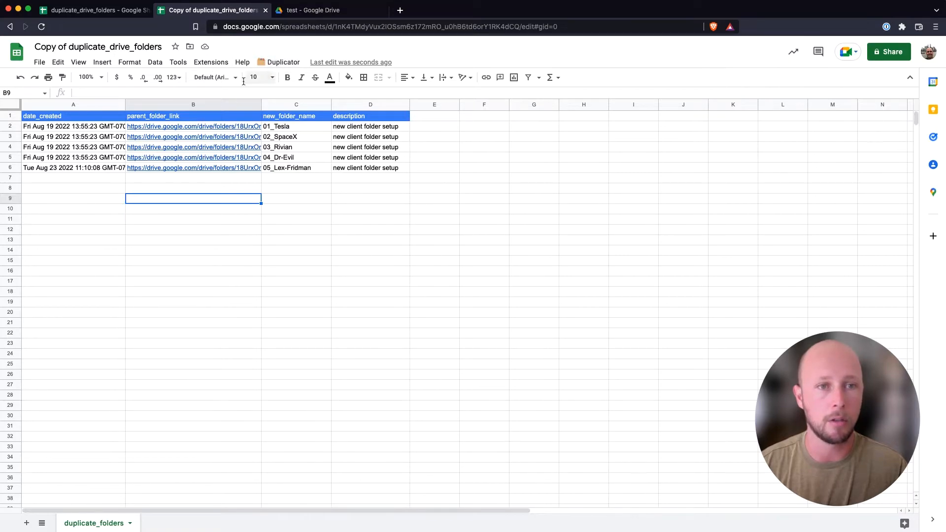
click(282, 62)
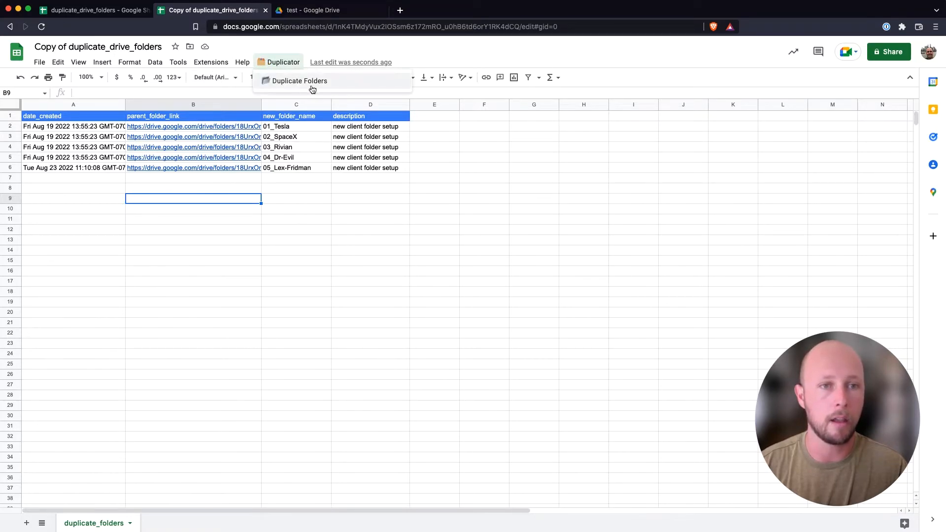
- Run Duplicate Folders and authorize the G-Drive Folder Duplication script for the chosen account
click(299, 81)
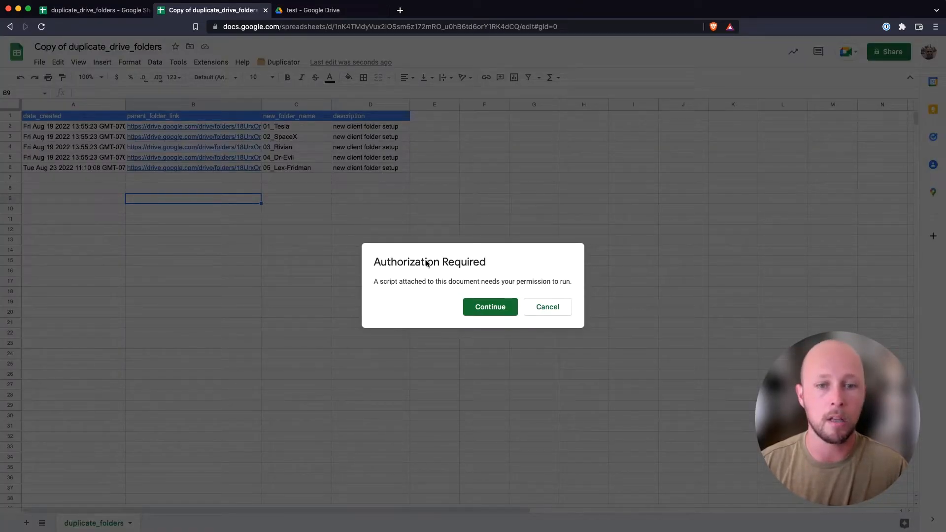
click(489, 306)
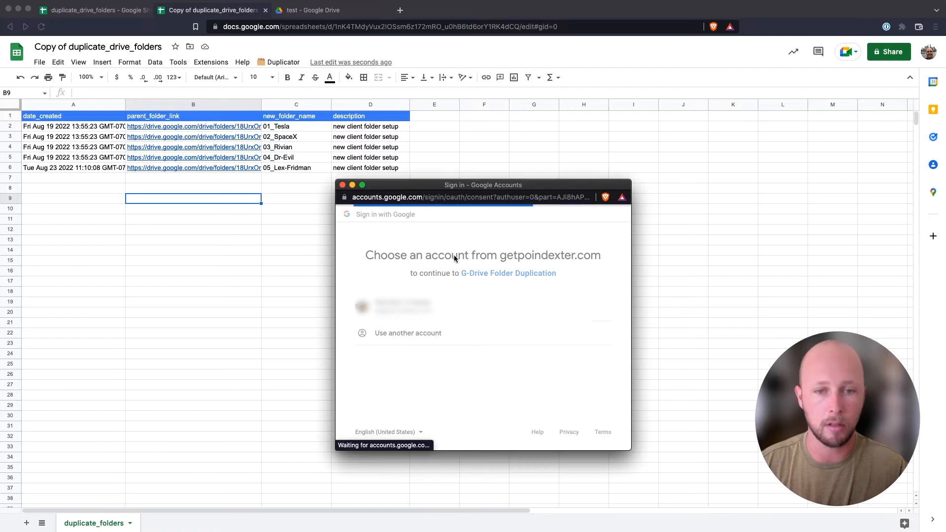
click(393, 306)
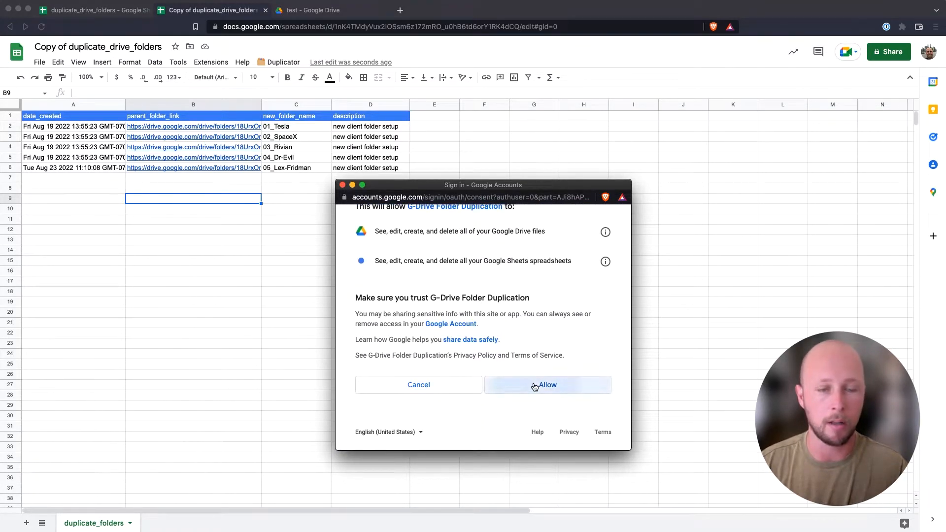
click(547, 385)
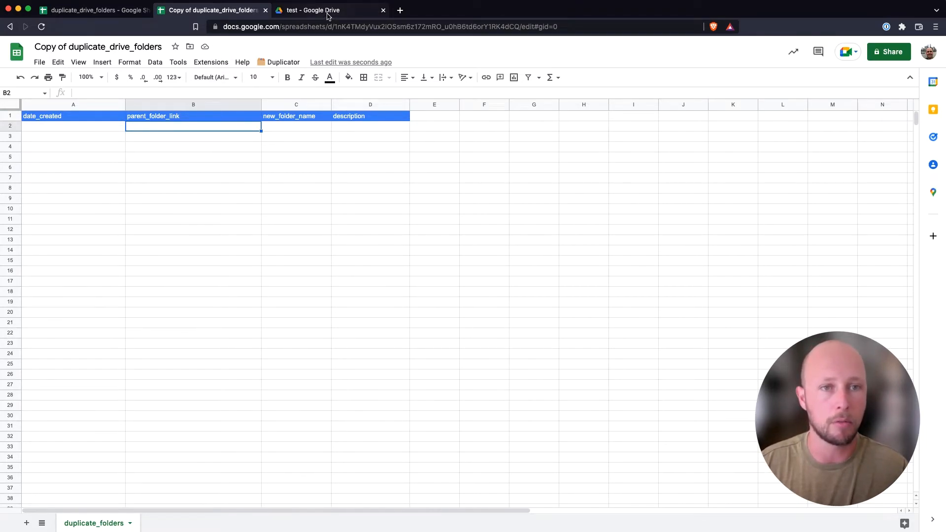
- Copy the share link of 1_original_folder from the Drive test folder
click(320, 10)
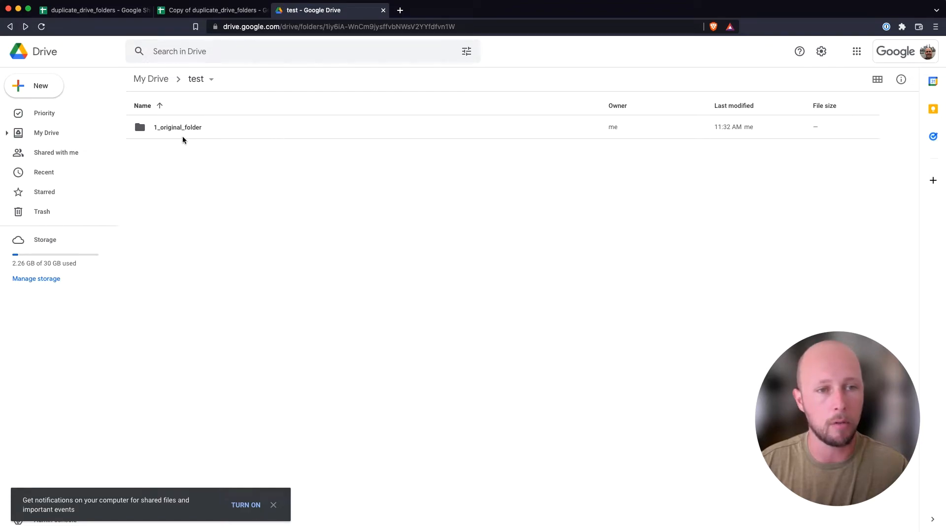
mouse_move(229, 130)
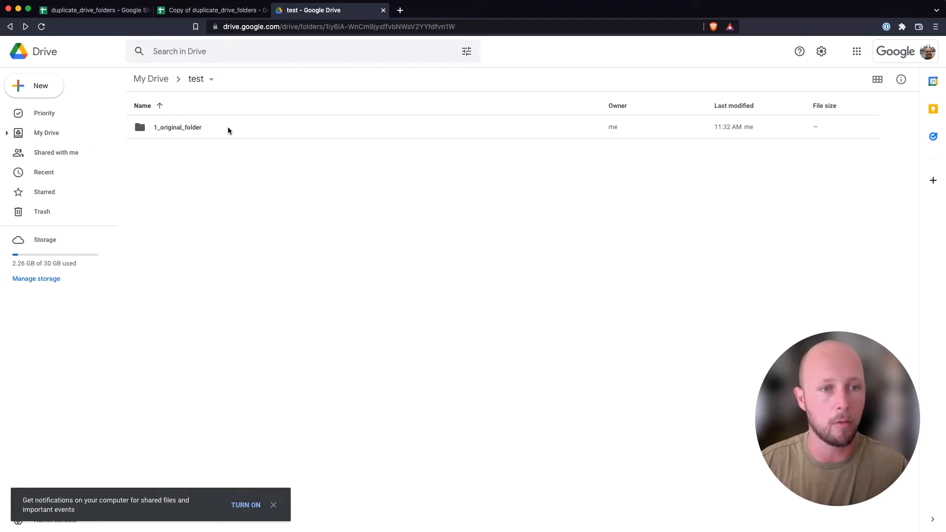
click(197, 127)
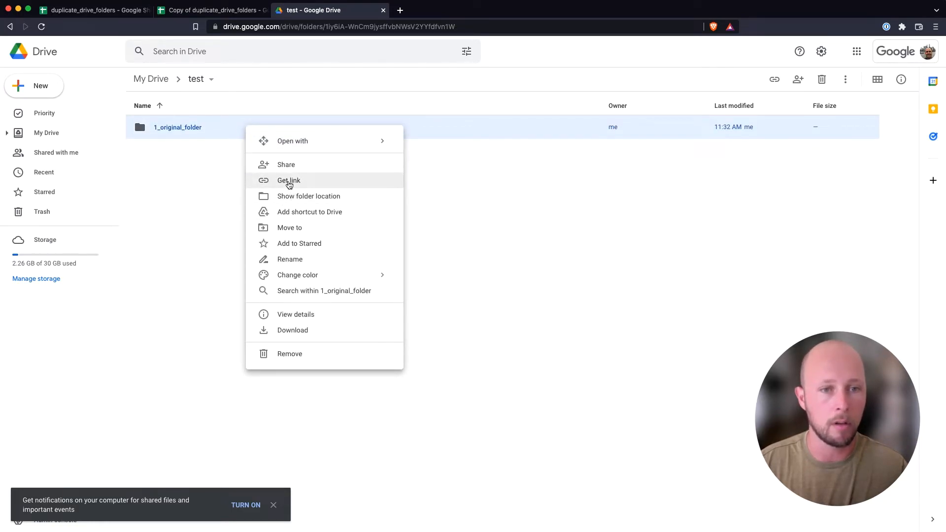
click(289, 181)
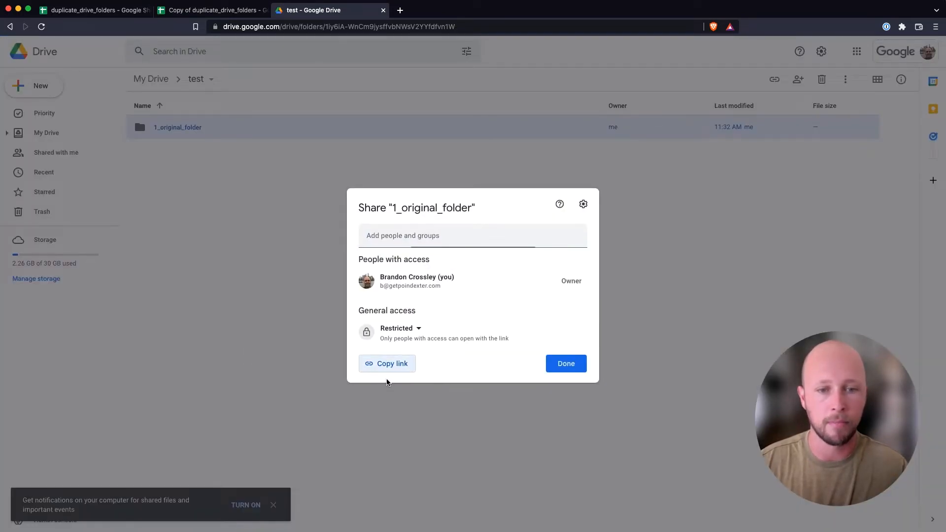
click(387, 363)
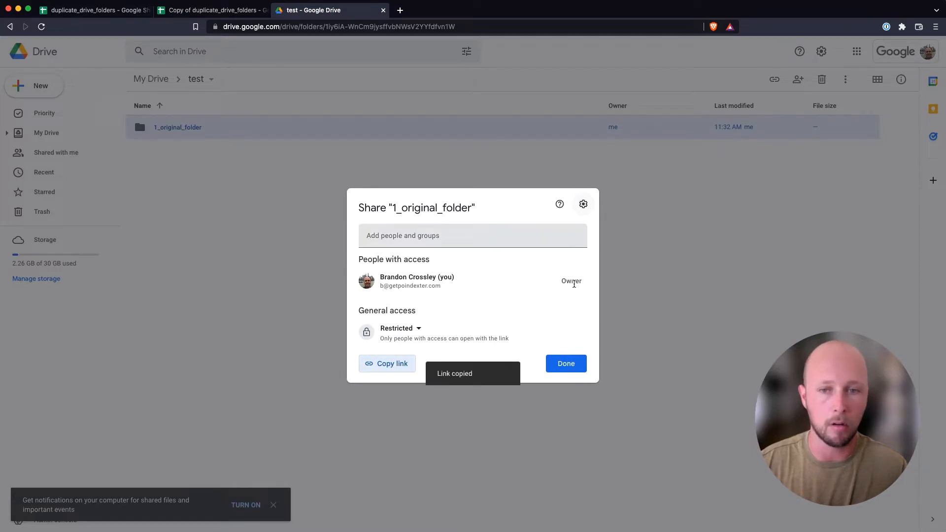
click(206, 10)
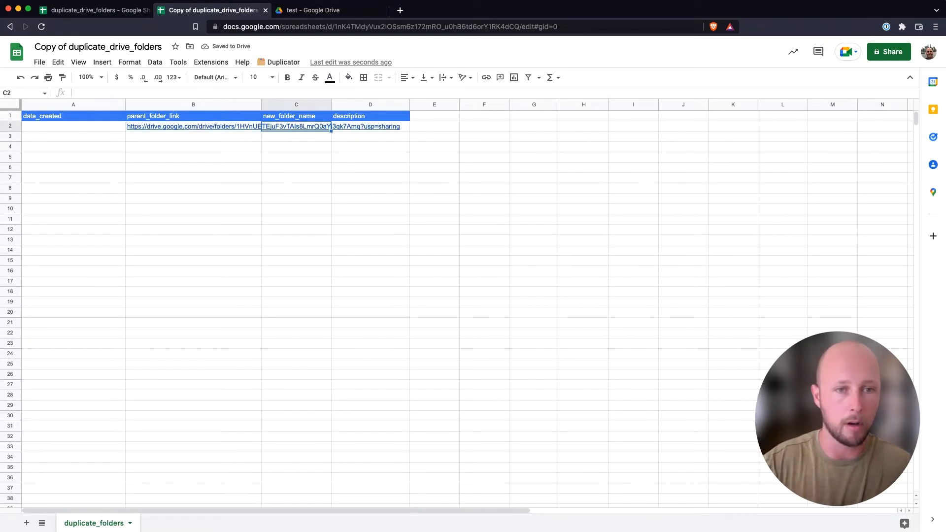
- Fill the first row with the folder link and new_folder_1, then run Duplicate Folders
text(new_folder_name)
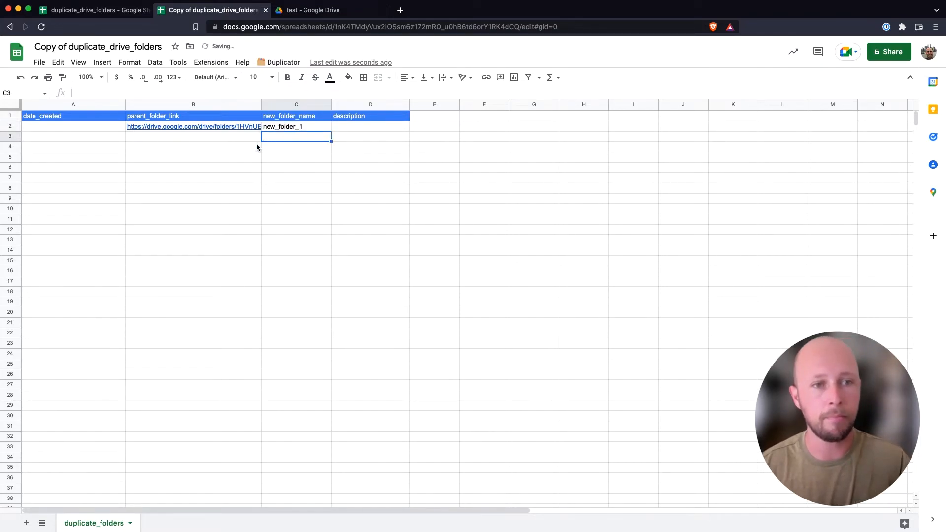
click(193, 147)
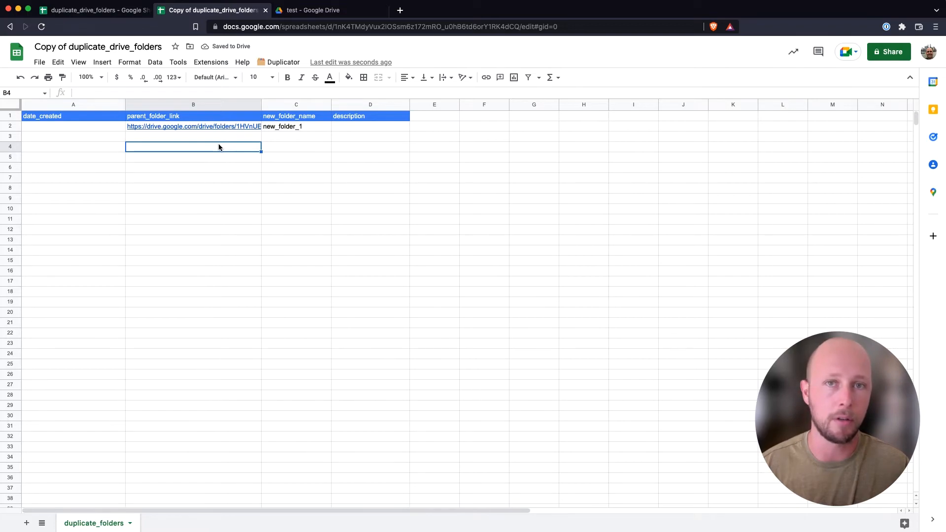
click(73, 126)
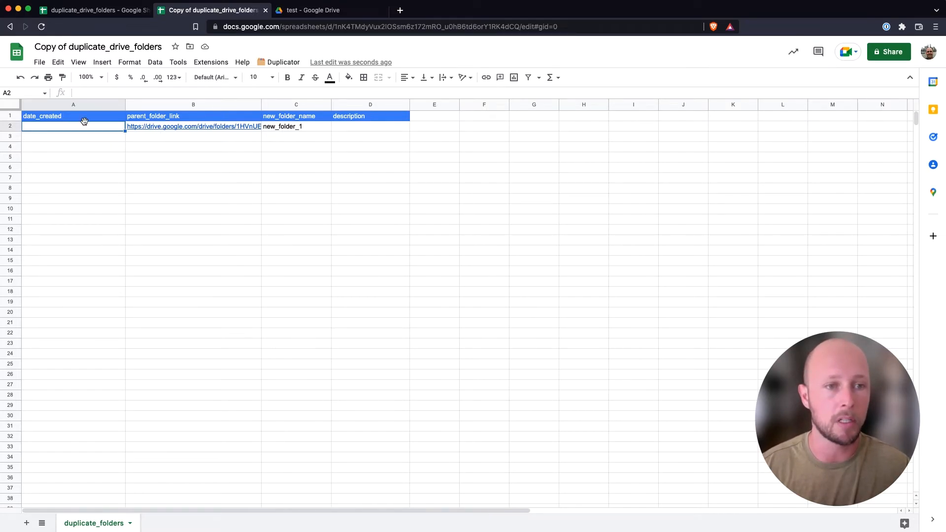
drag(73, 126, 73, 208)
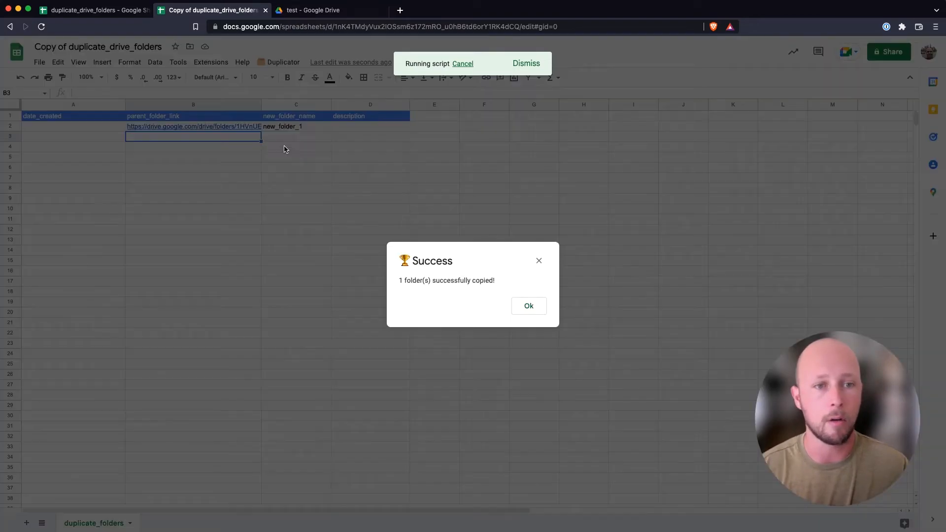
mouse_move(428, 297)
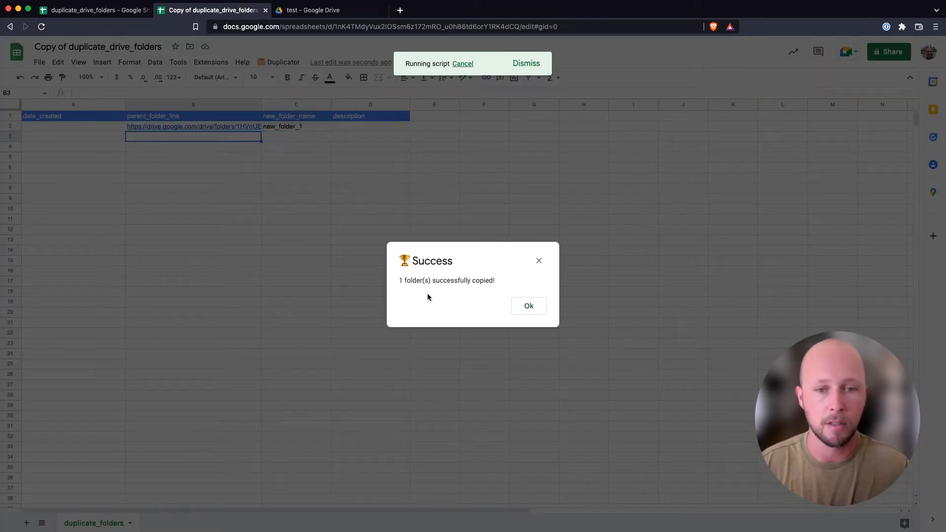
- Dismiss the Success dialog and verify new_folder_1 sits beside 1_original_folder in Drive
click(528, 305)
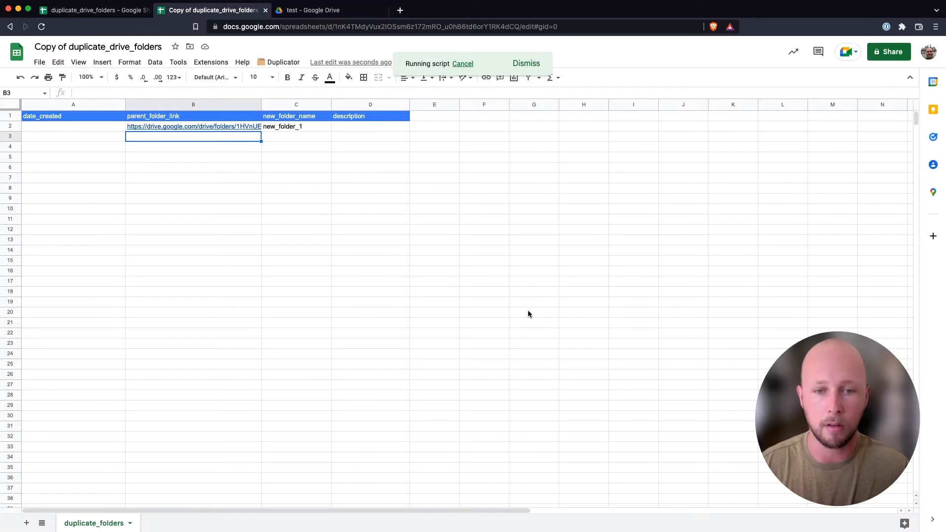
click(320, 10)
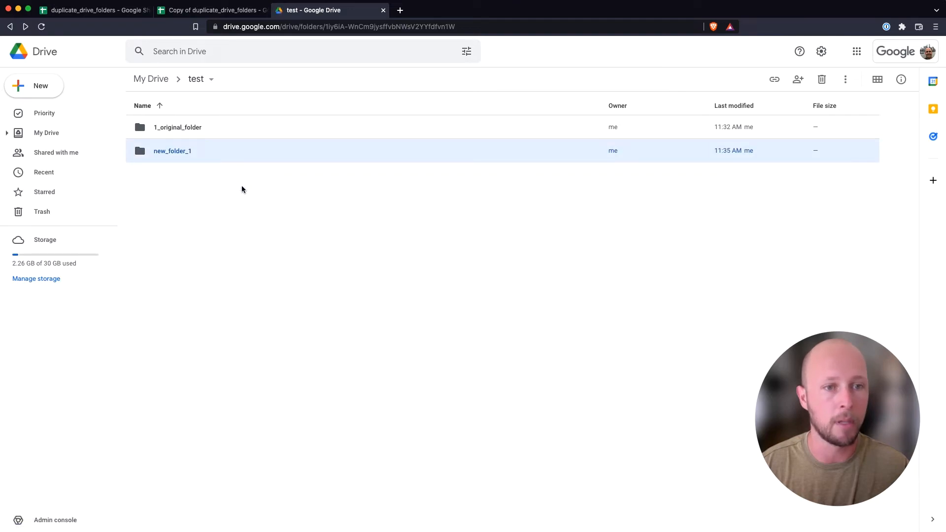
click(210, 10)
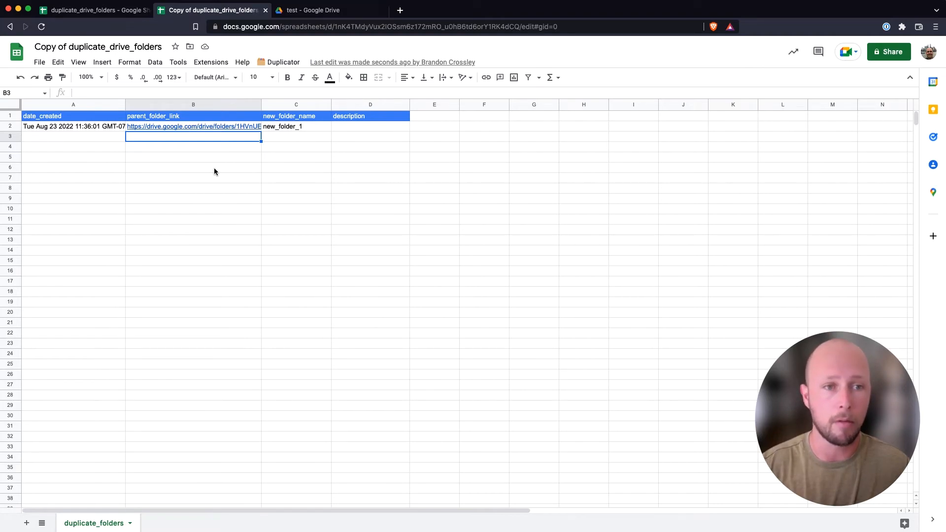
- Fill rows for new_folder_2 to new_folder_5 with the same link and run Duplicate Folders
click(193, 126)
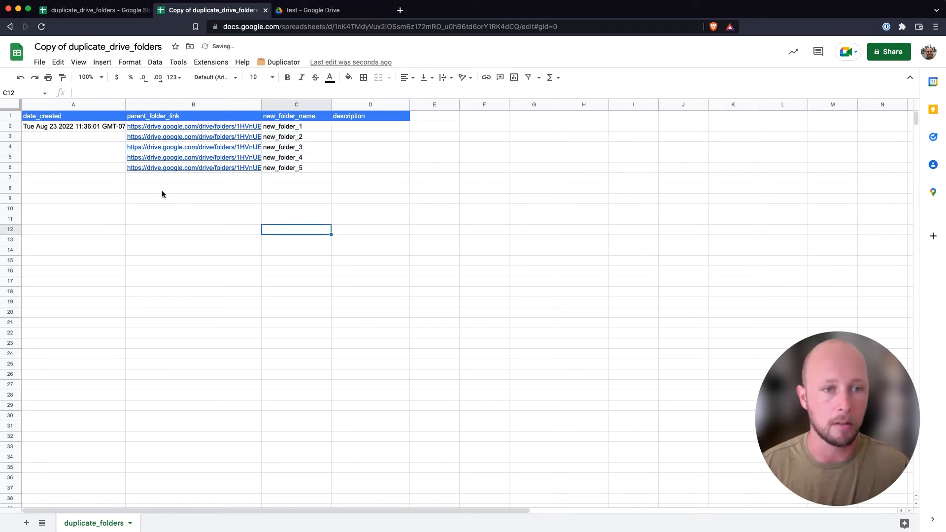
drag(73, 137, 73, 167)
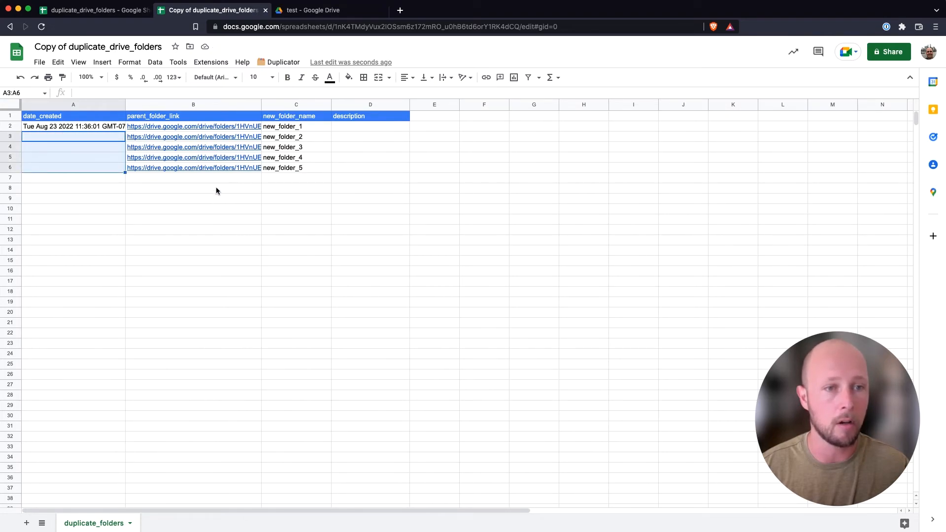
click(193, 188)
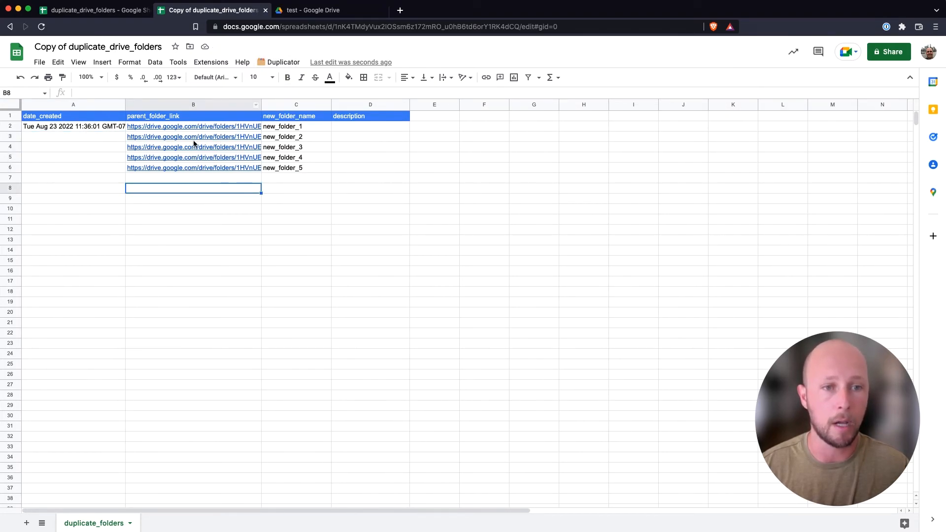
click(282, 62)
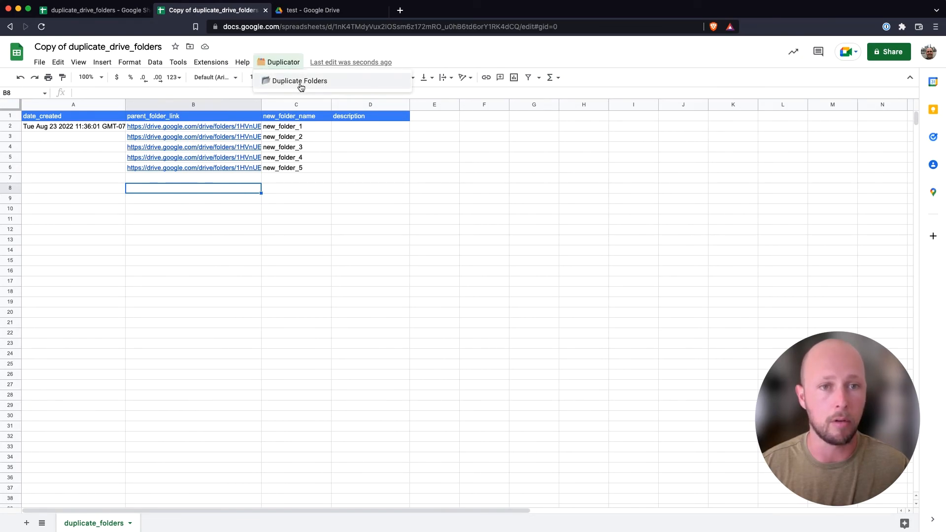
click(299, 81)
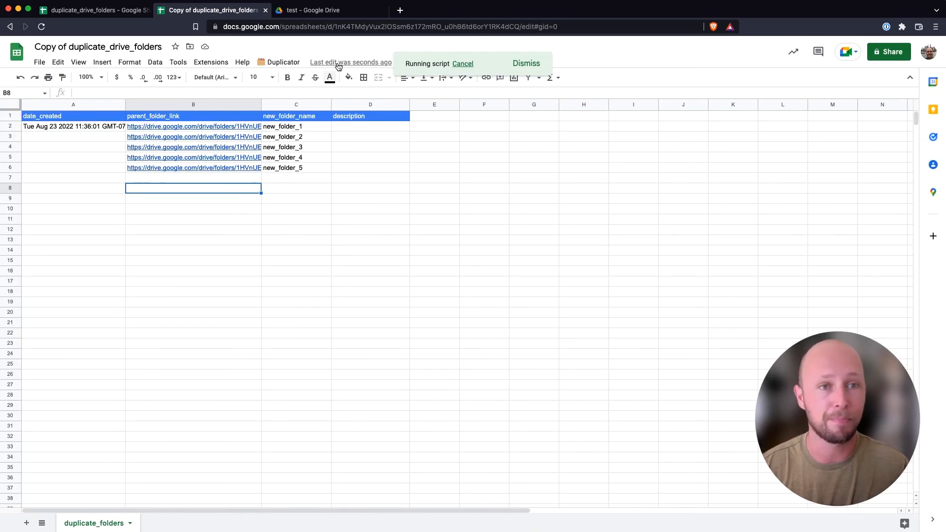
click(328, 10)
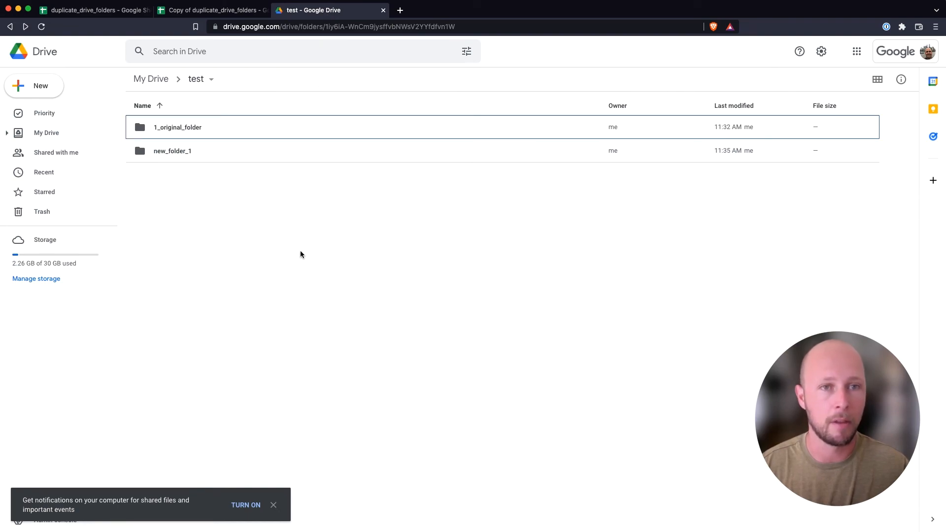